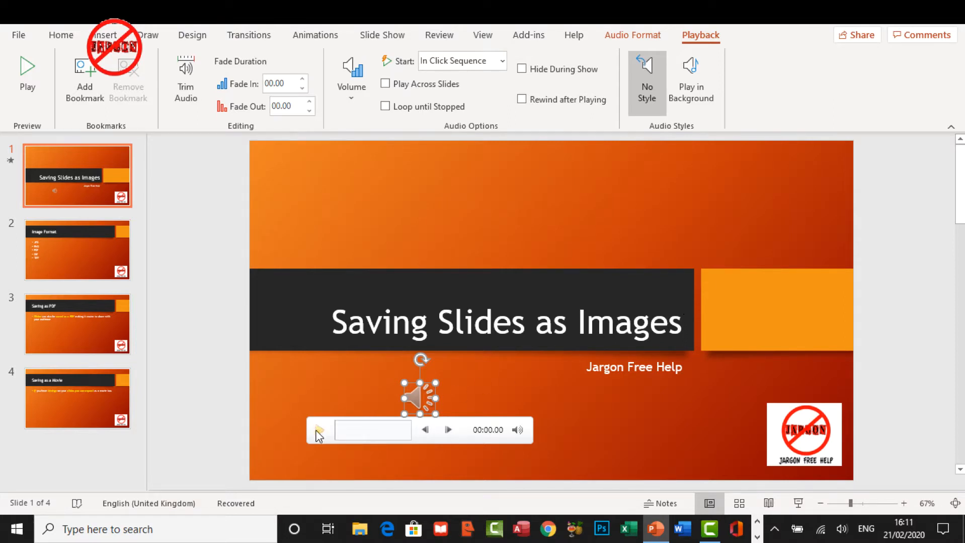
# Preview the title slide's audio clip for about five seconds, then pause it
pyautogui.click(319, 430)
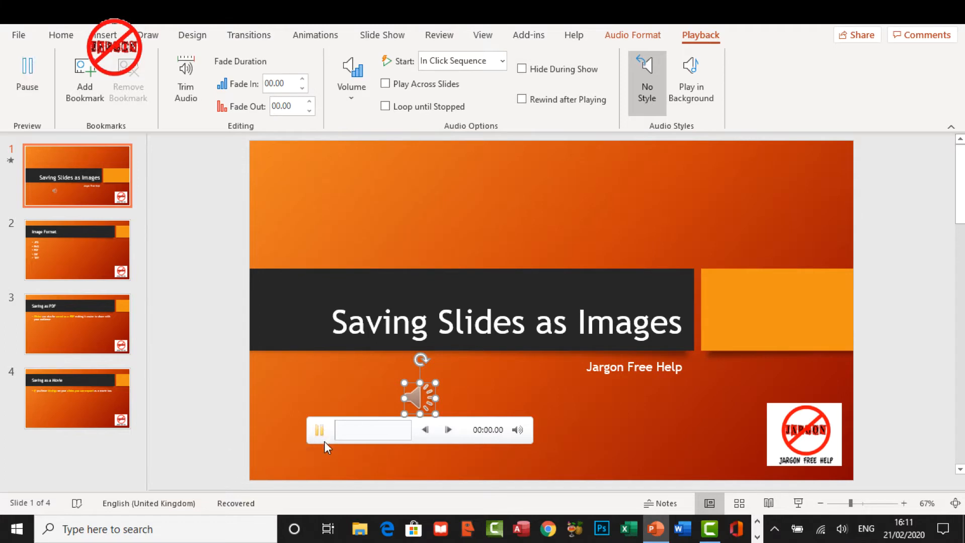
pyautogui.moveTo(319, 430)
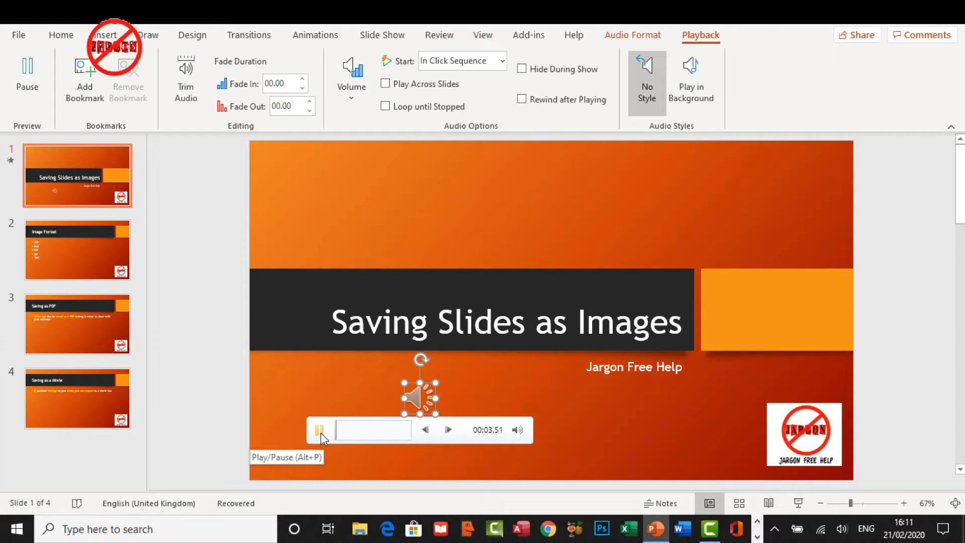
pyautogui.click(319, 430)
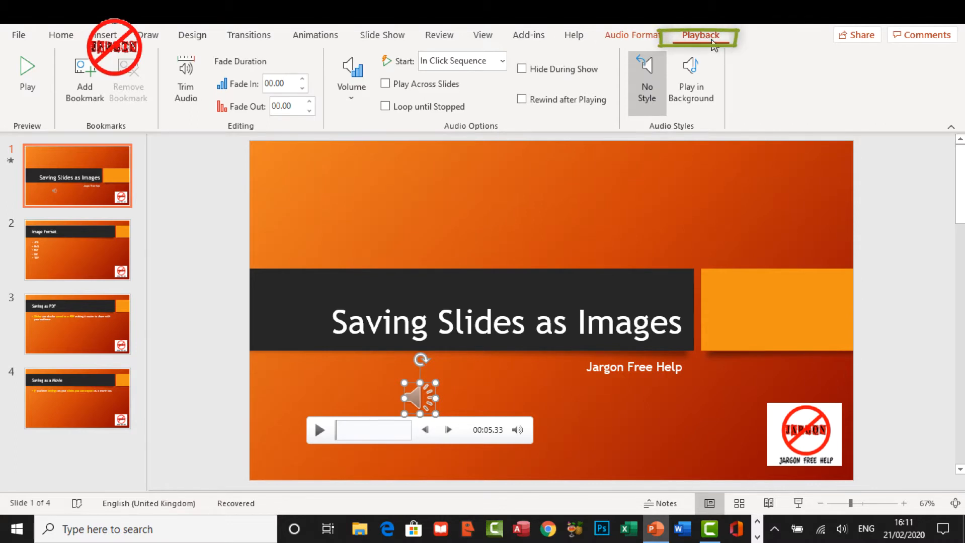
pyautogui.moveTo(673, 41)
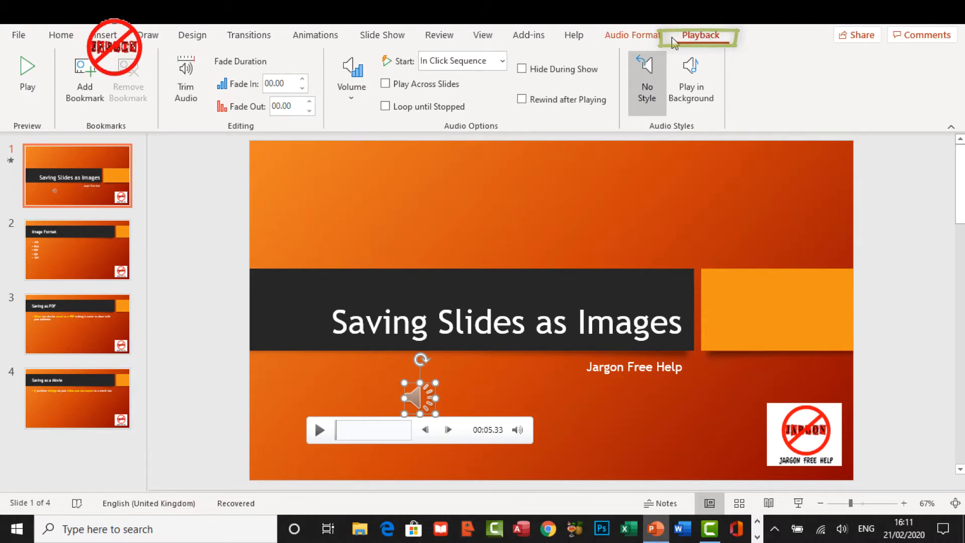
pyautogui.moveTo(418, 401)
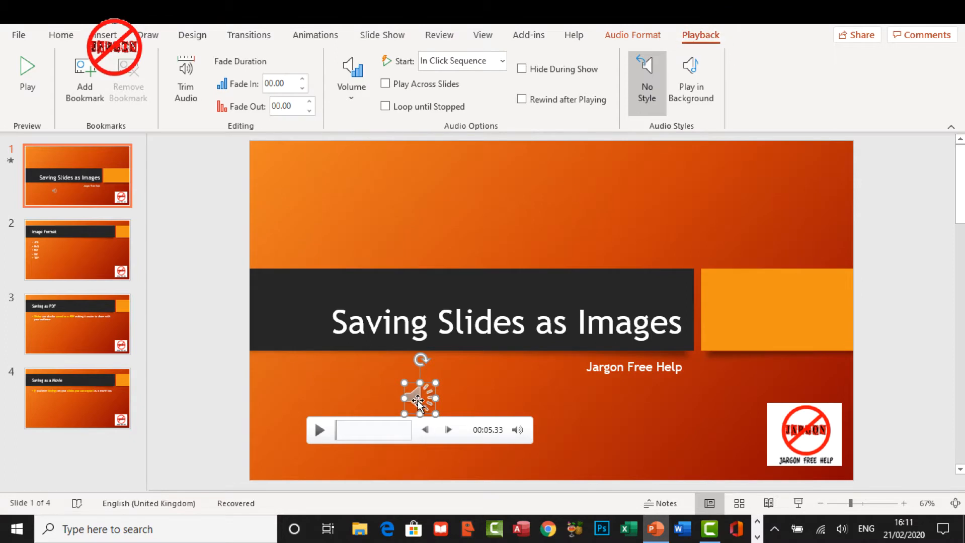
pyautogui.moveTo(295, 116)
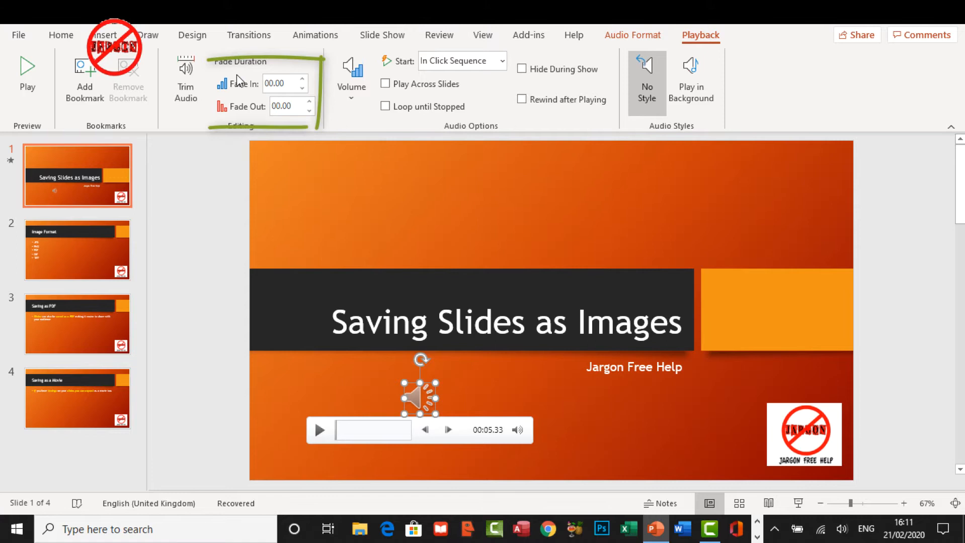
# Raise the audio clip's Fade In duration to 02.50 on the Playback tab
pyautogui.click(303, 80)
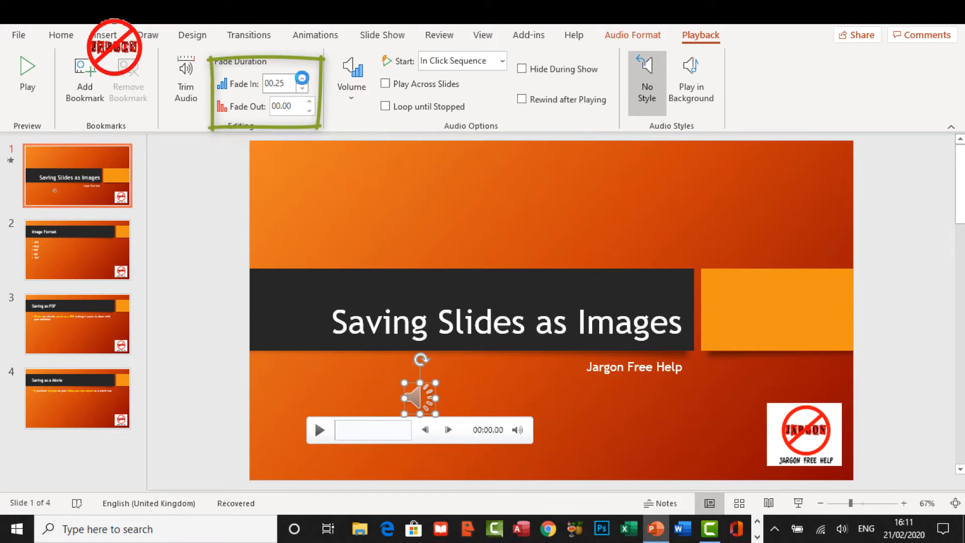
pyautogui.click(303, 80)
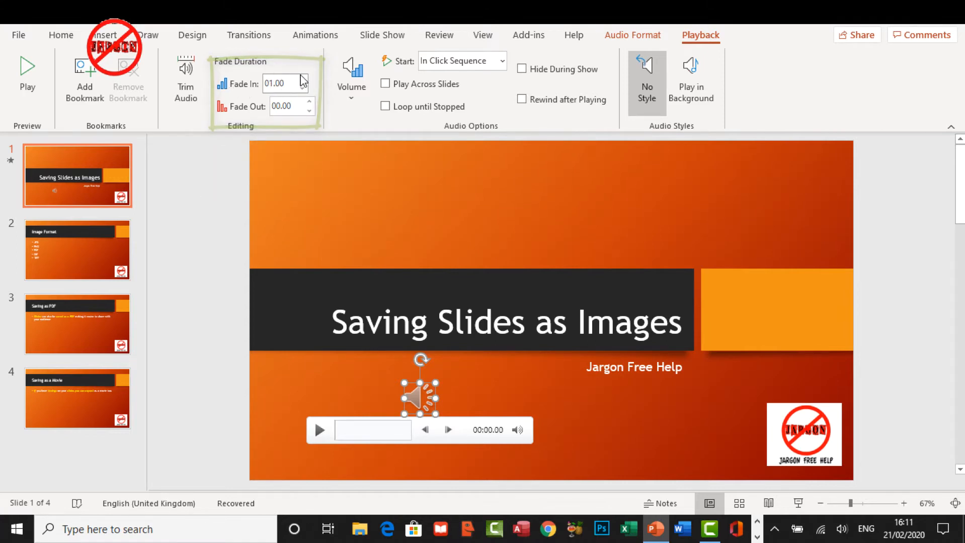
pyautogui.click(303, 80)
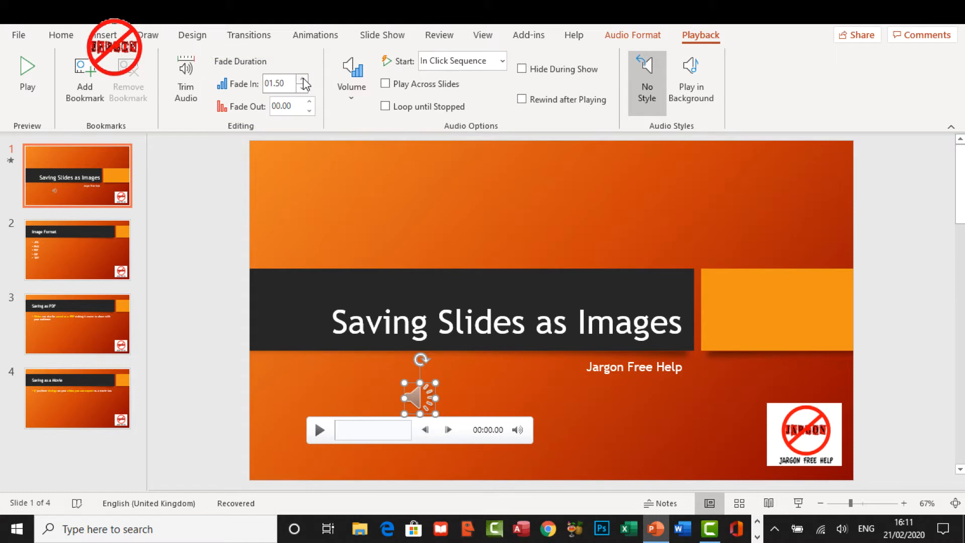
pyautogui.click(303, 80)
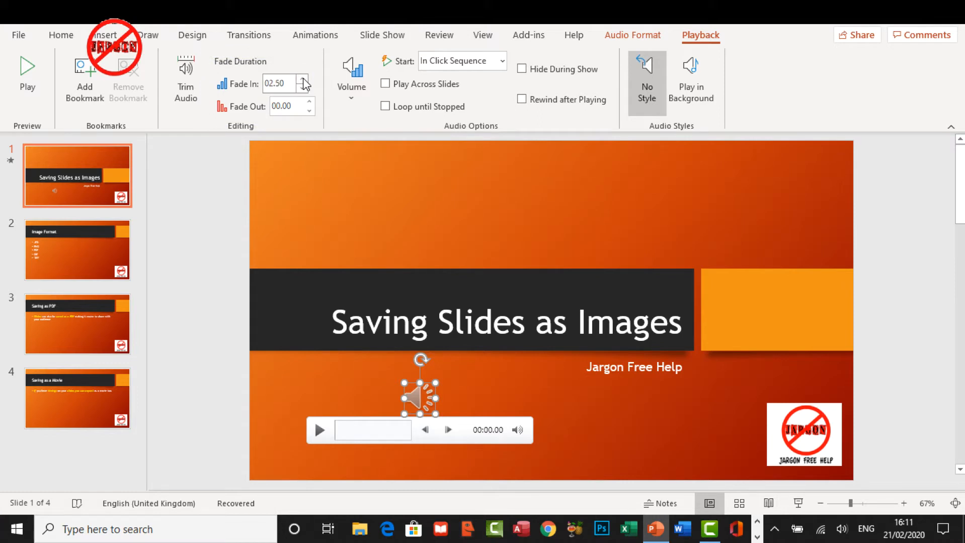
pyautogui.moveTo(392, 429)
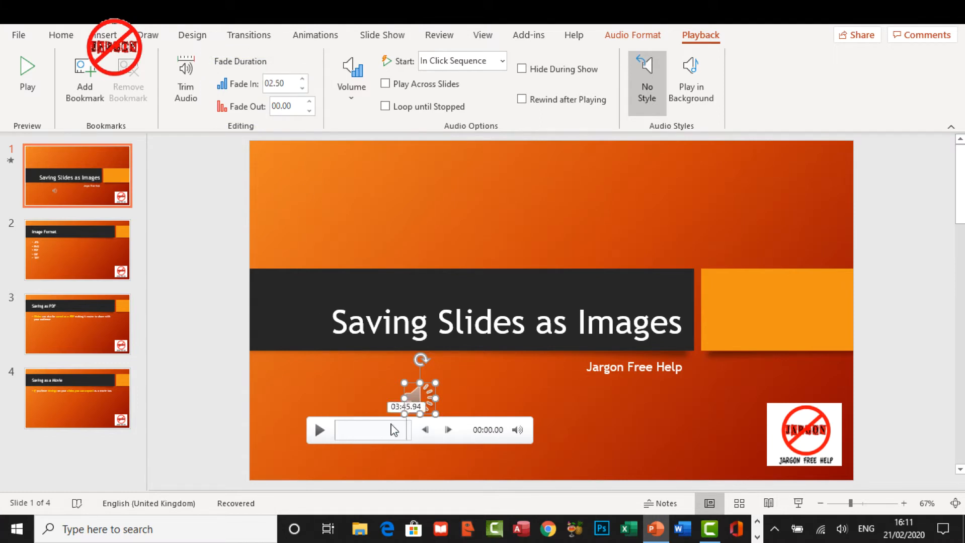
pyautogui.moveTo(319, 430)
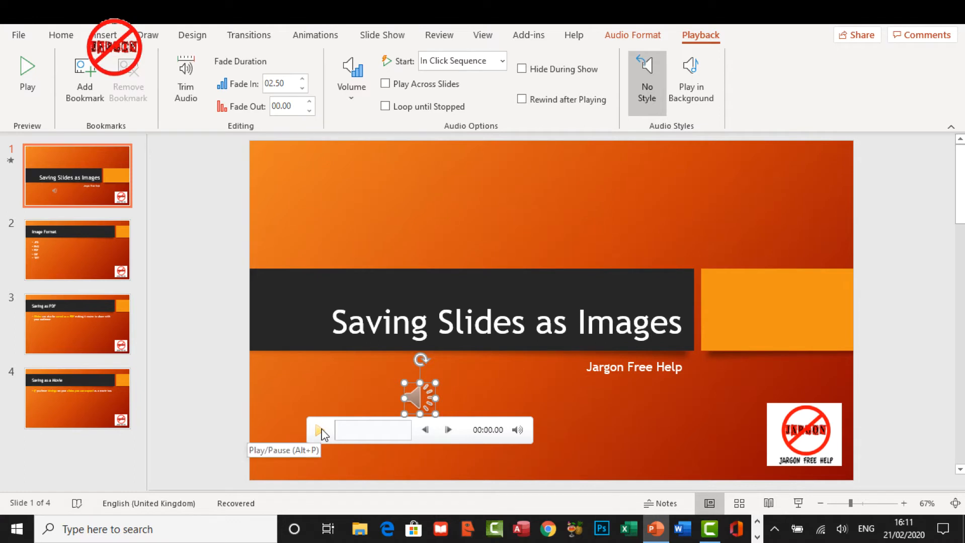
# Play the clip's opening to hear the 2.5-second fade-in, then pause
pyautogui.click(320, 431)
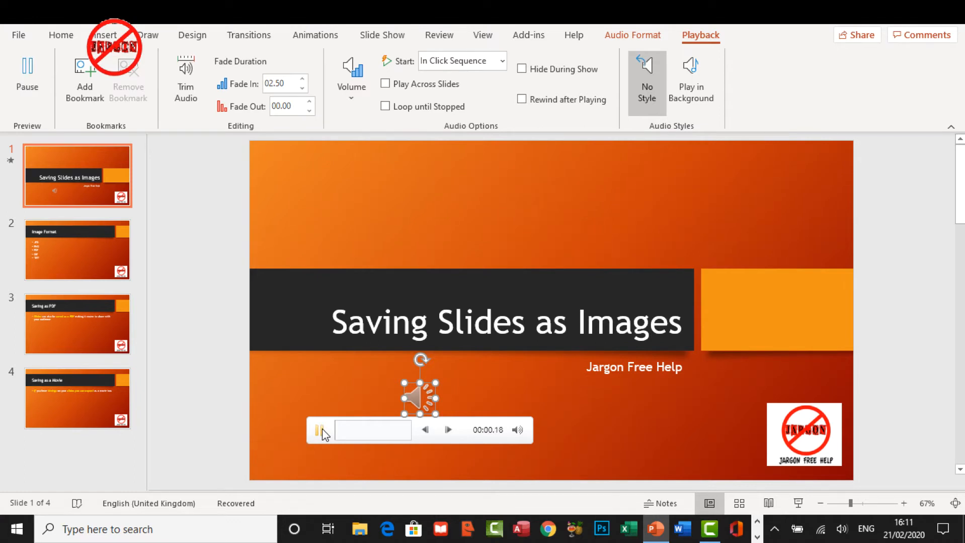
pyautogui.click(322, 430)
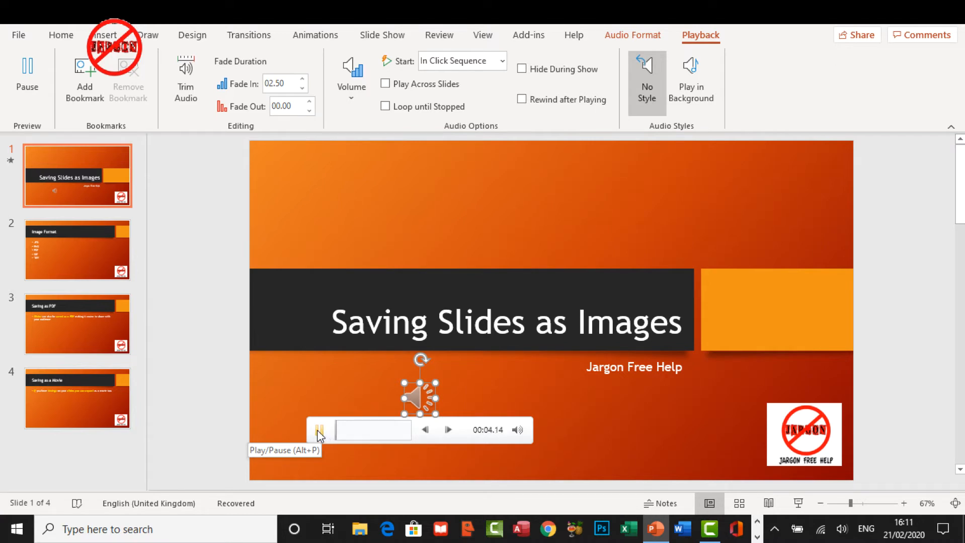
pyautogui.click(319, 430)
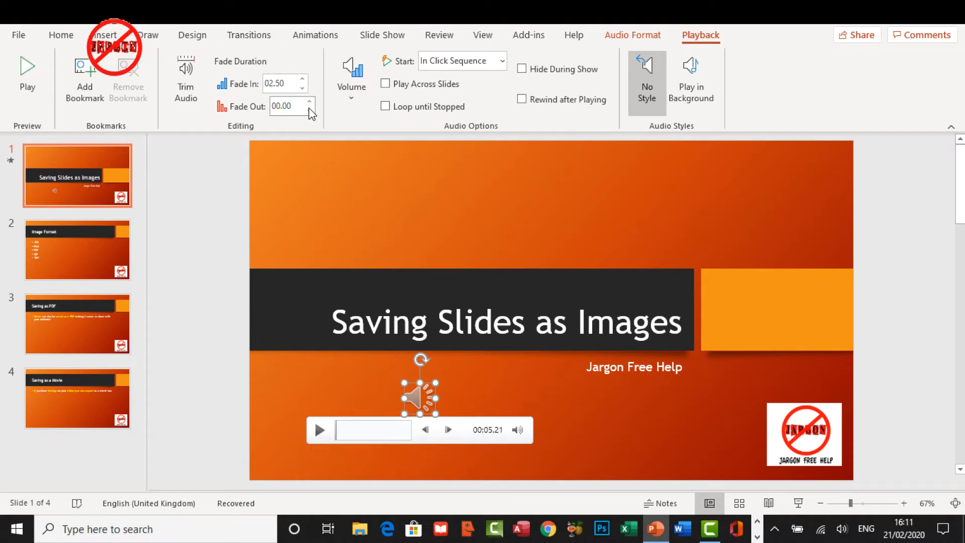
# Raise the audio clip's Fade Out duration to 04.25 on the Playback tab
pyautogui.click(309, 101)
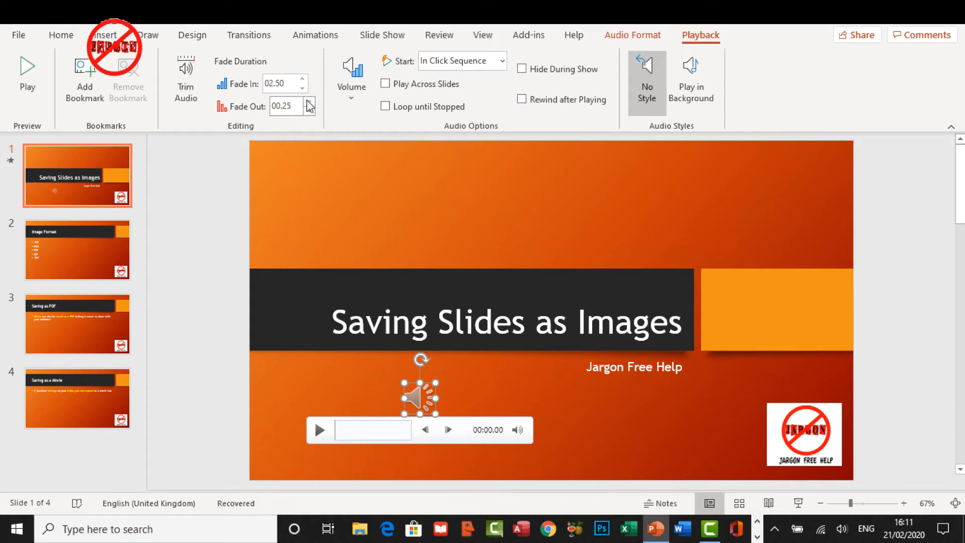
pyautogui.click(310, 102)
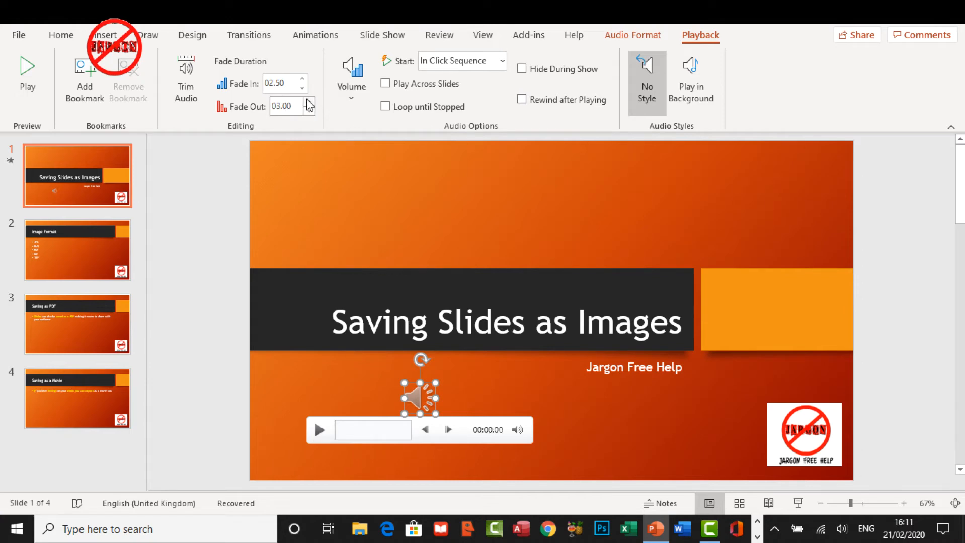
pyautogui.click(310, 102)
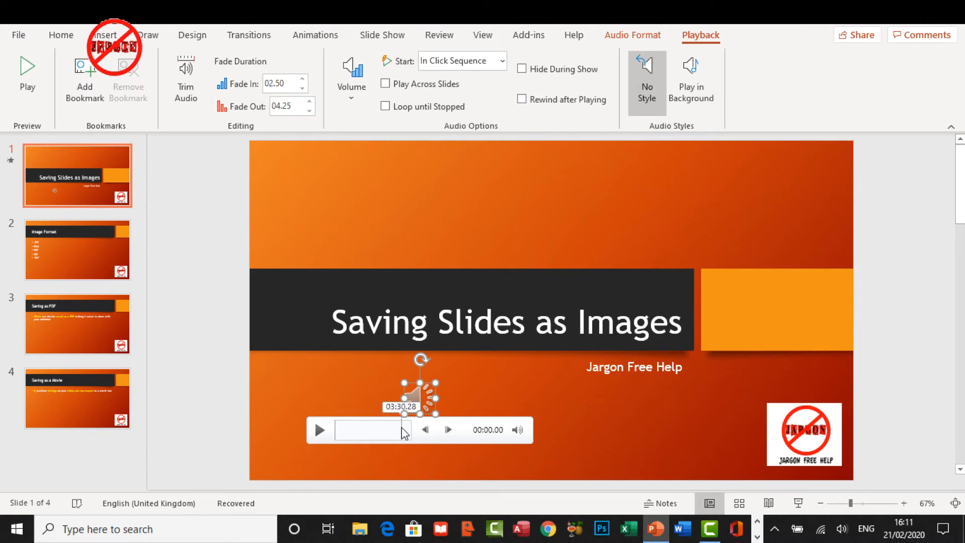
# Jump near the clip's end, about 3.5 minutes in, and play it to hear the fade-out
pyautogui.click(319, 430)
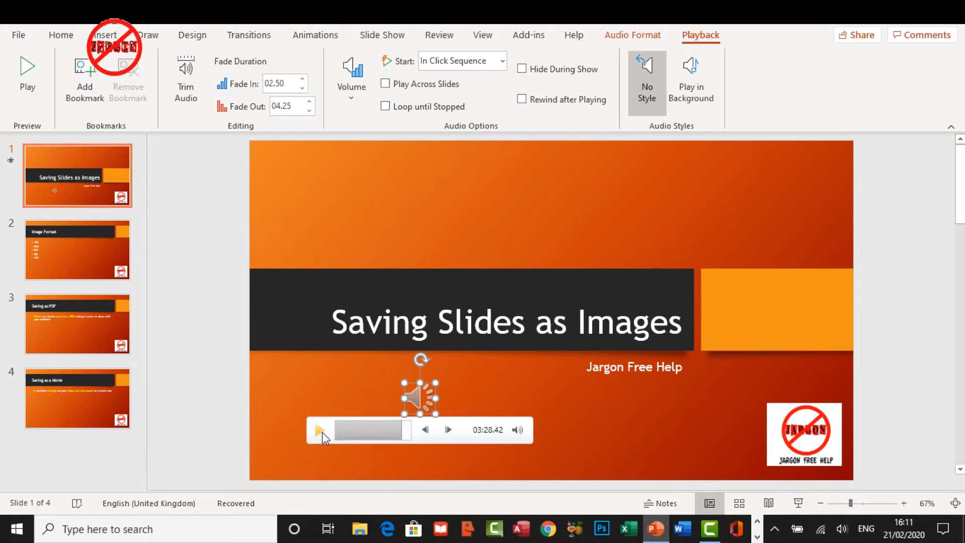
pyautogui.click(319, 430)
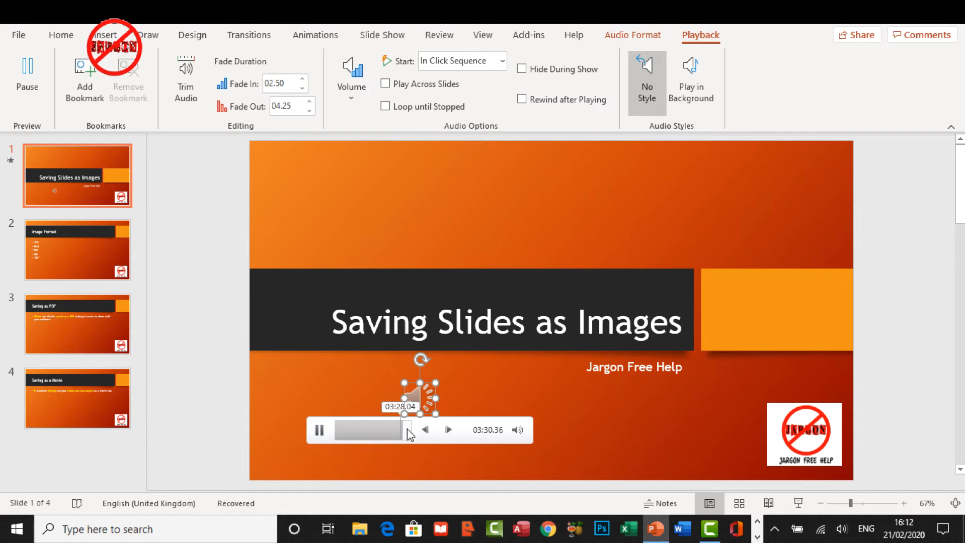